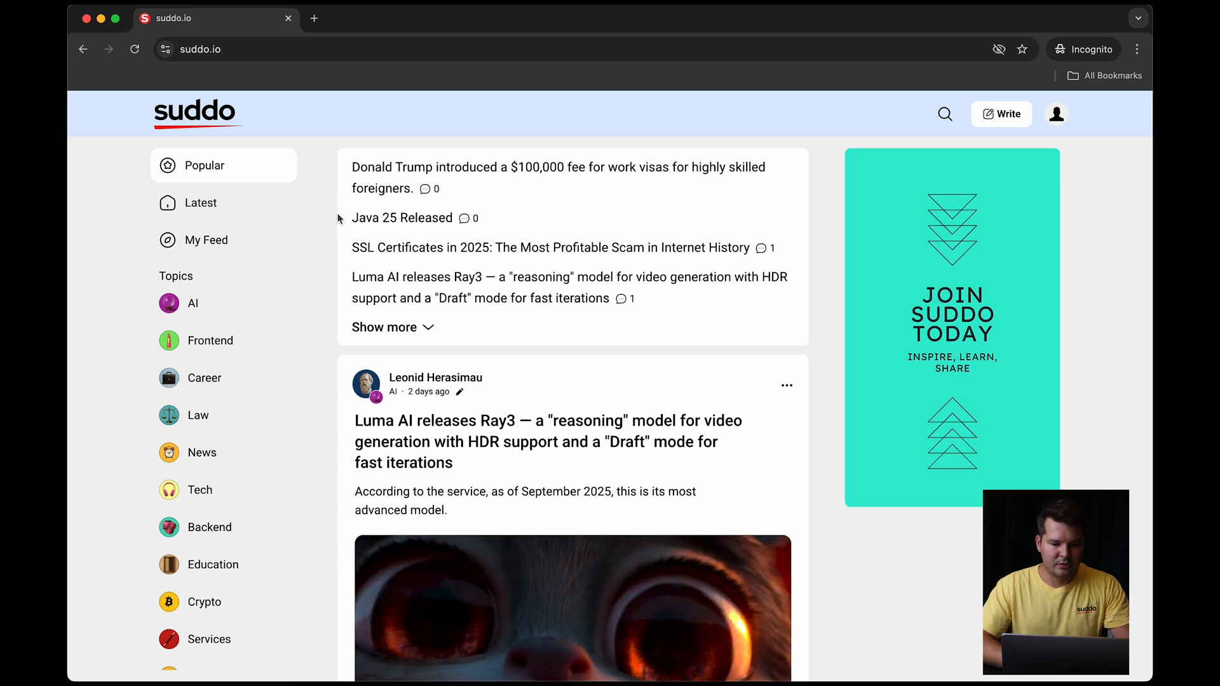
Step: Browse the Popular and Latest feeds, then go to the AI topic's community page
scroll(down, 3)
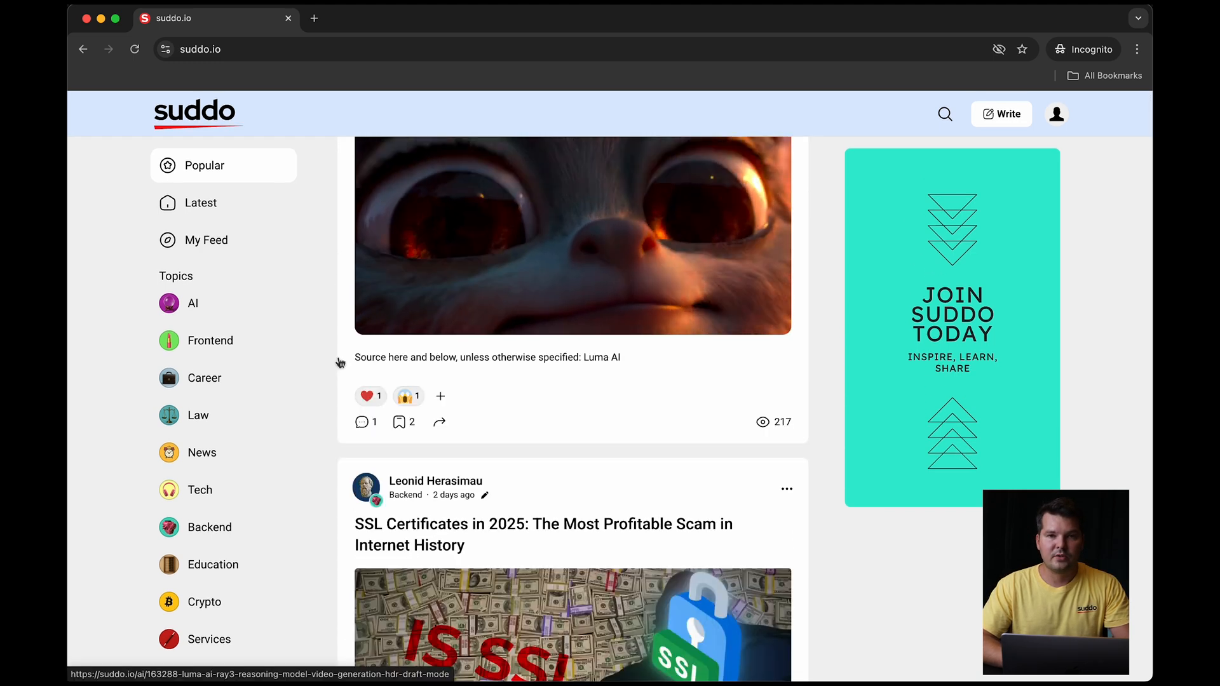
scroll(down, 3)
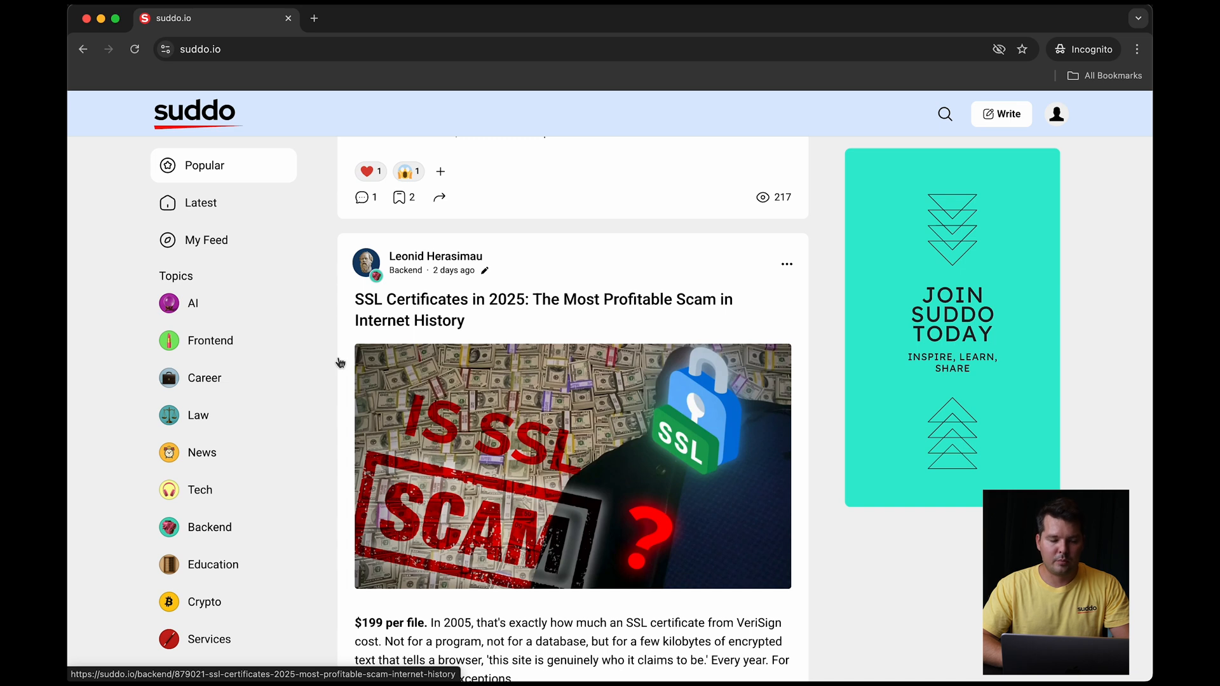
scroll(down, 3)
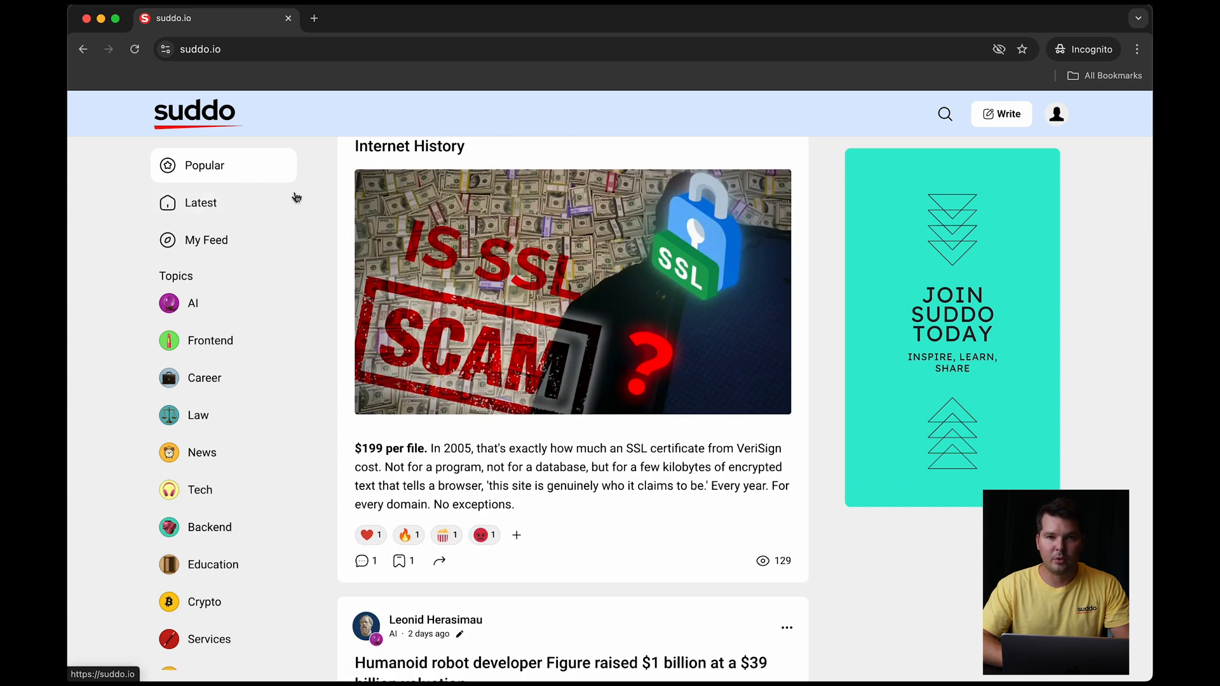
scroll(down, 3)
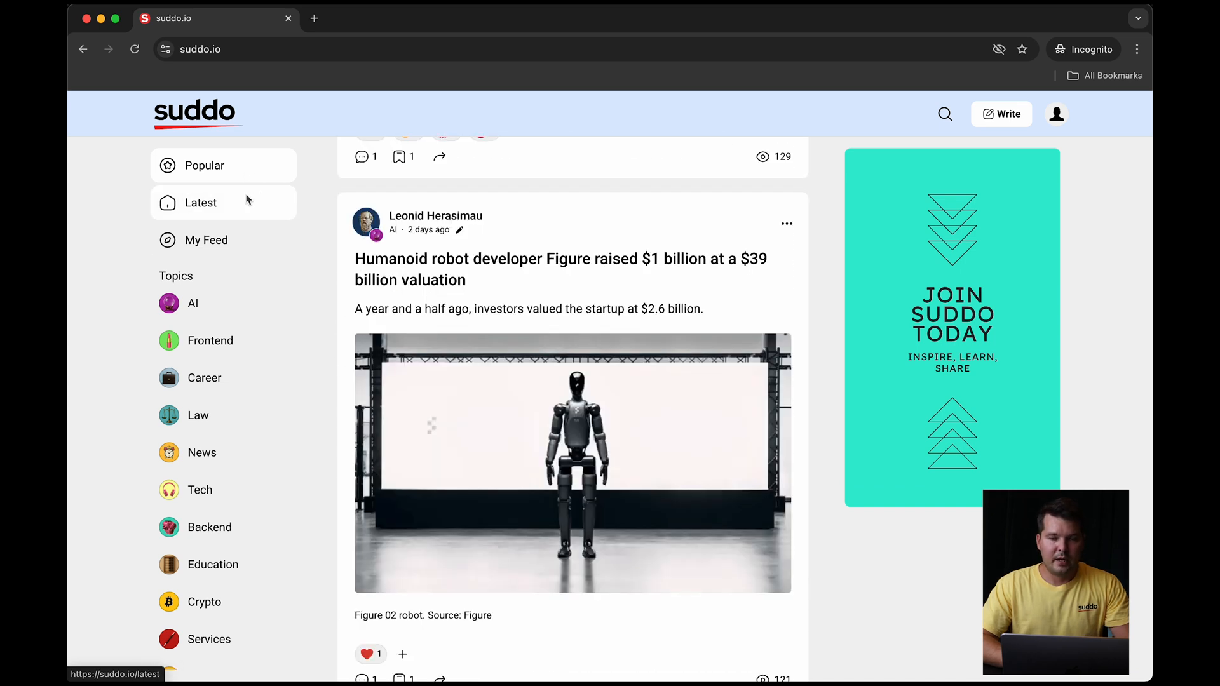
click(201, 202)
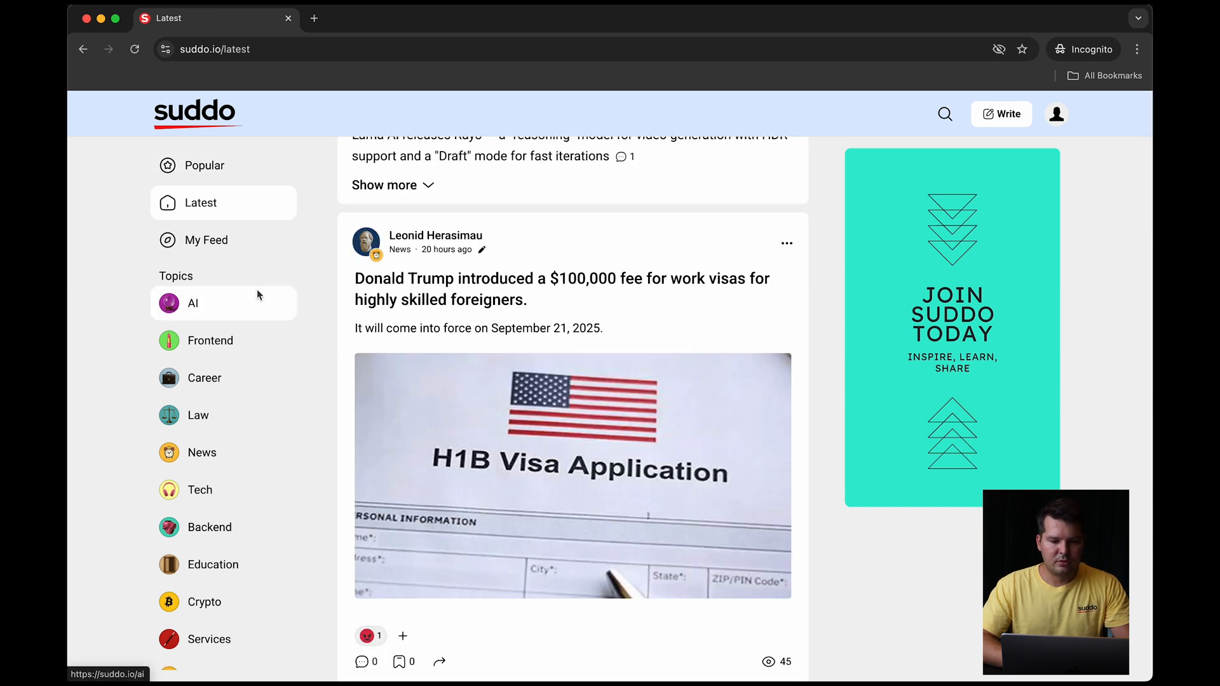
mouse_move(222, 331)
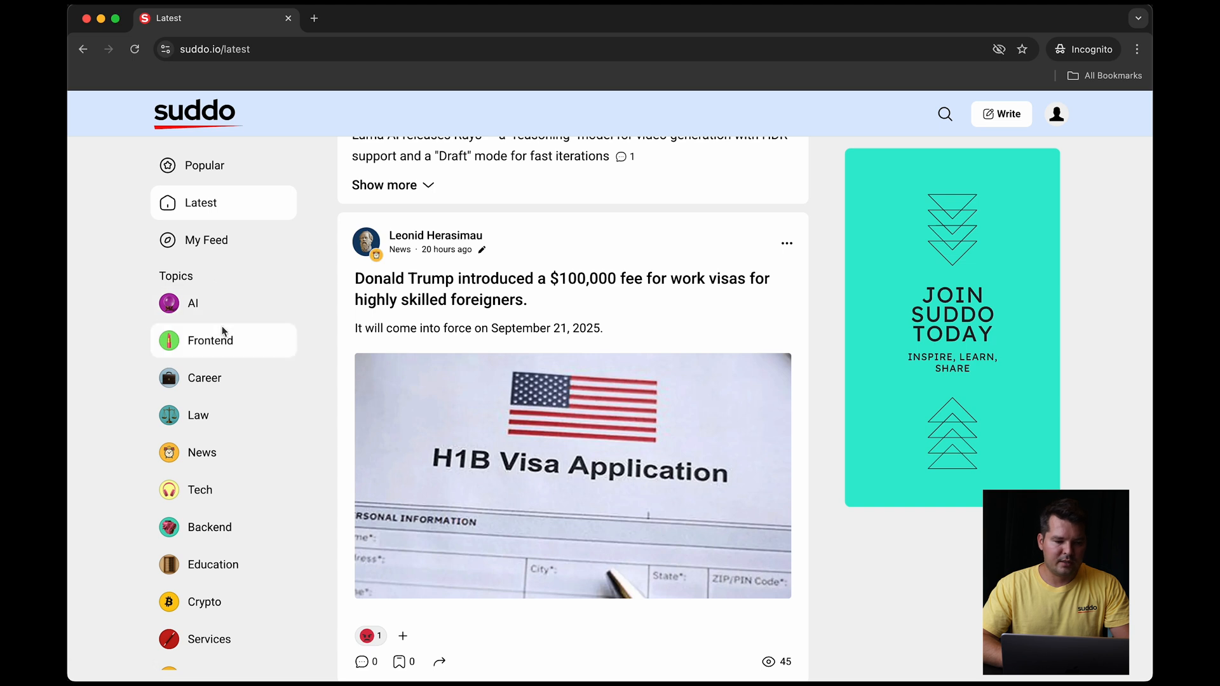
mouse_move(225, 401)
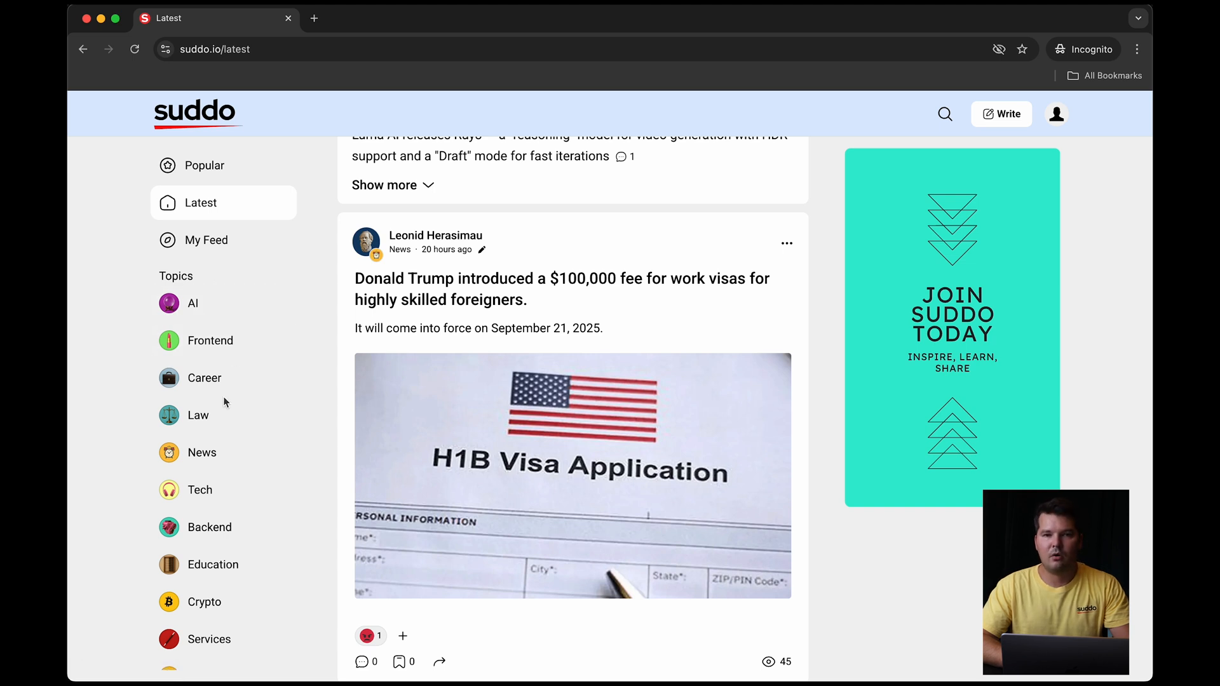
click(193, 302)
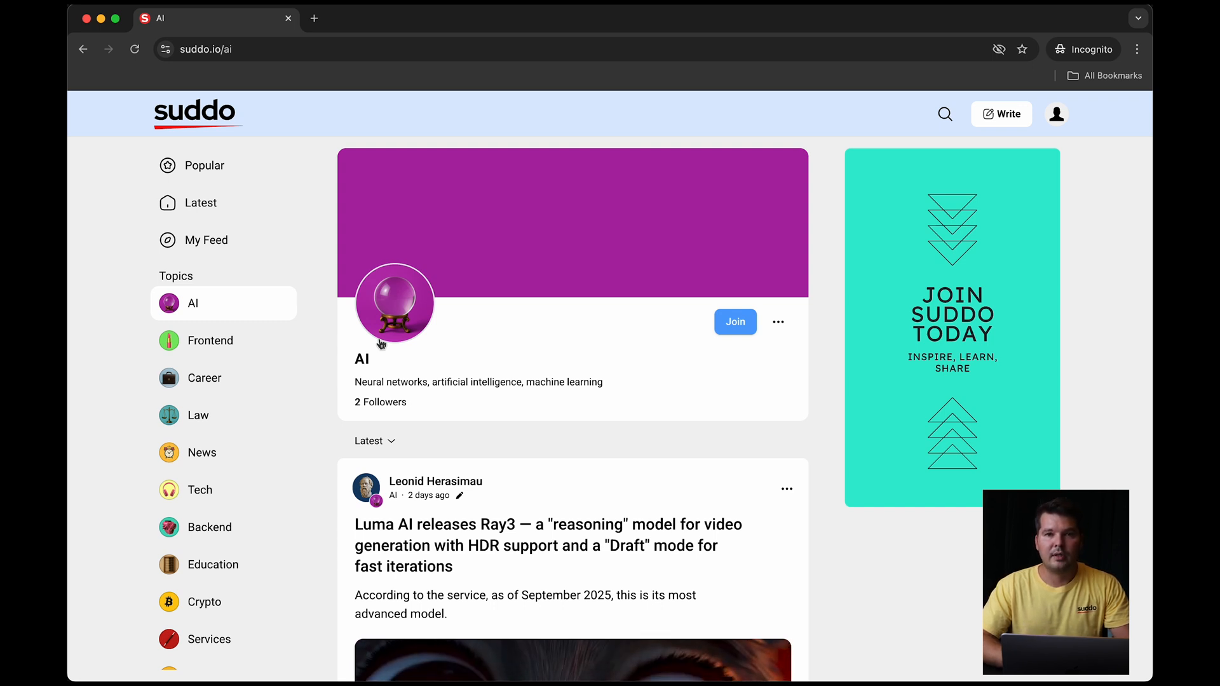
mouse_move(970, 109)
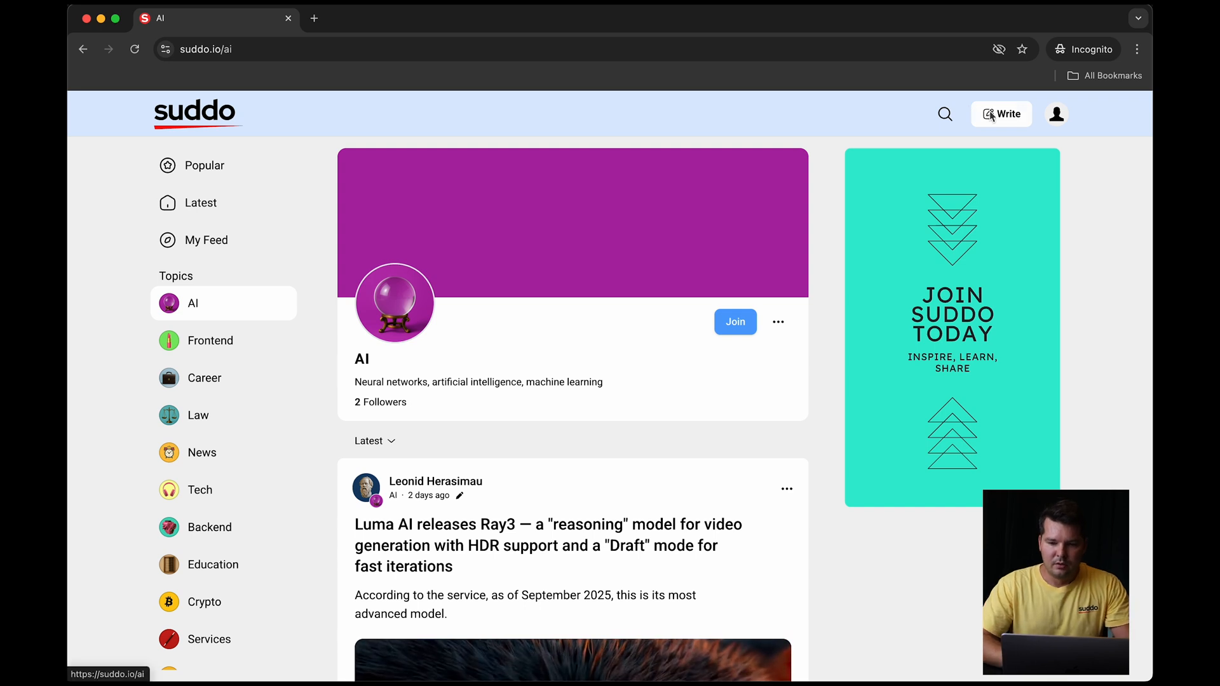
Step: Sign in with Google and start a new post titled 'My awesome title!'
click(1001, 114)
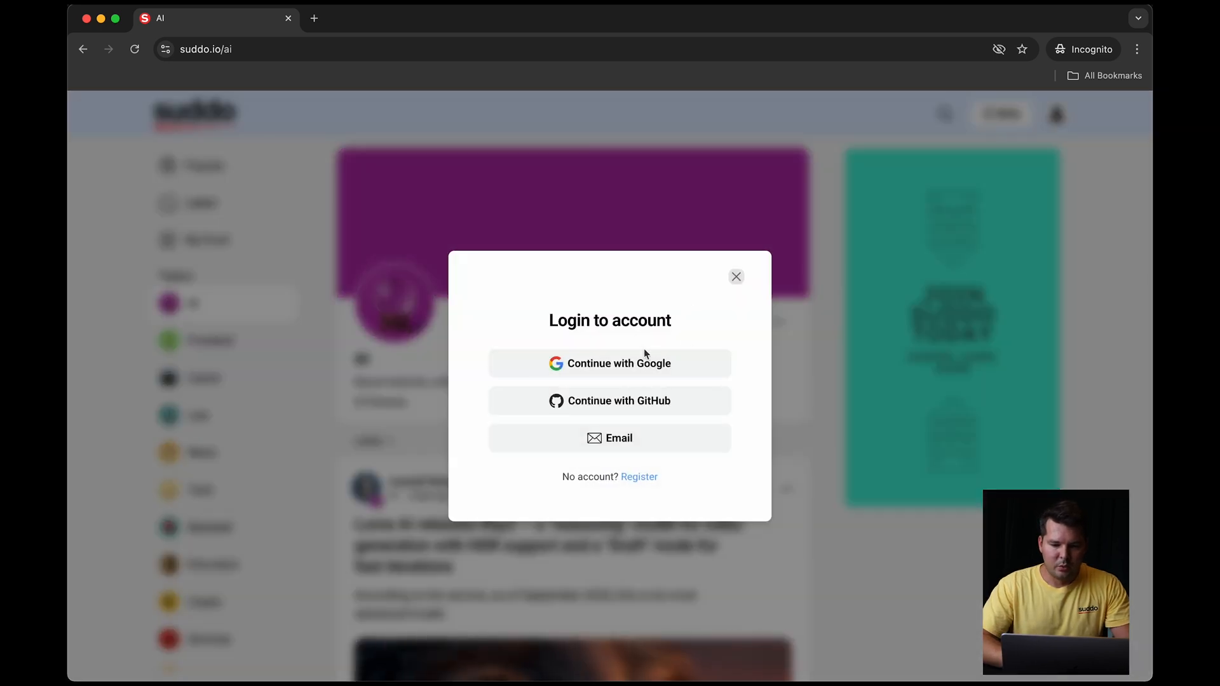
click(610, 363)
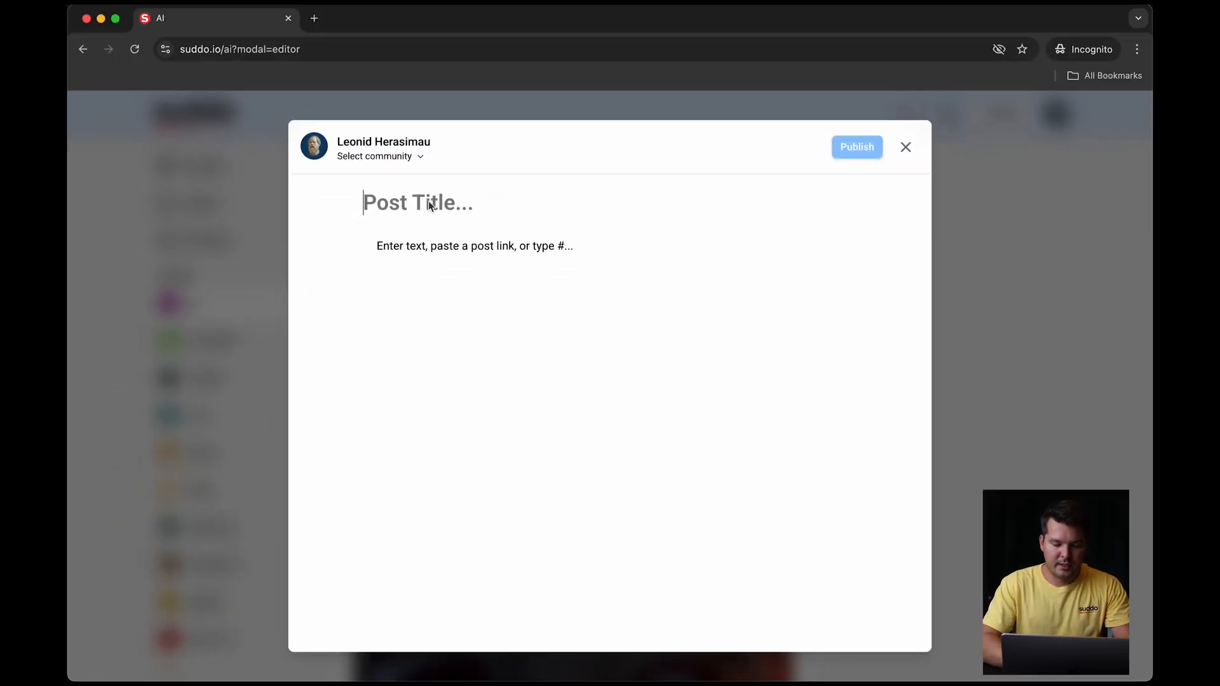
text(My awesome title!)
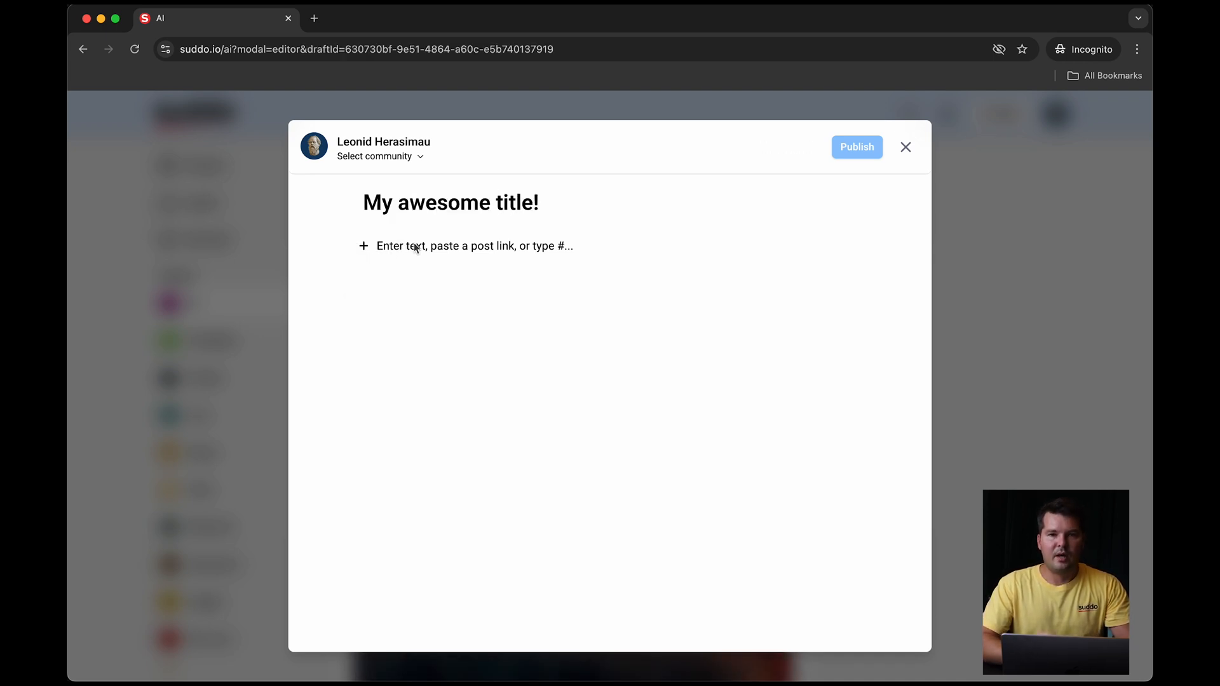
mouse_move(363, 247)
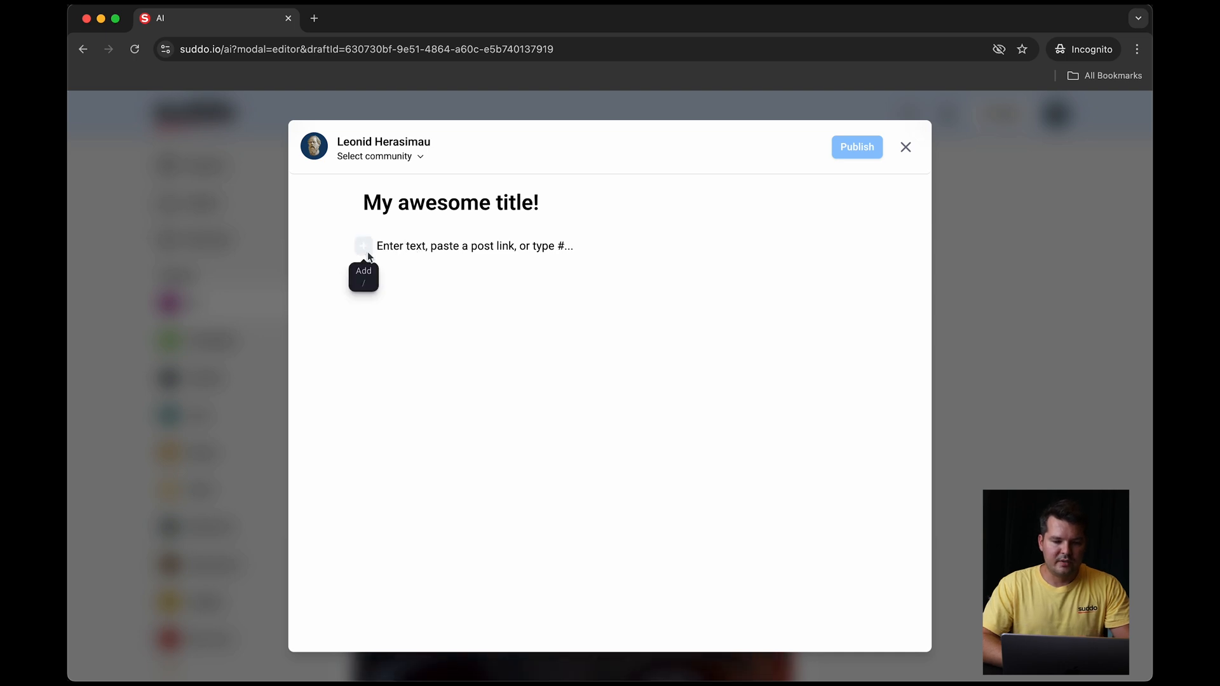
click(364, 247)
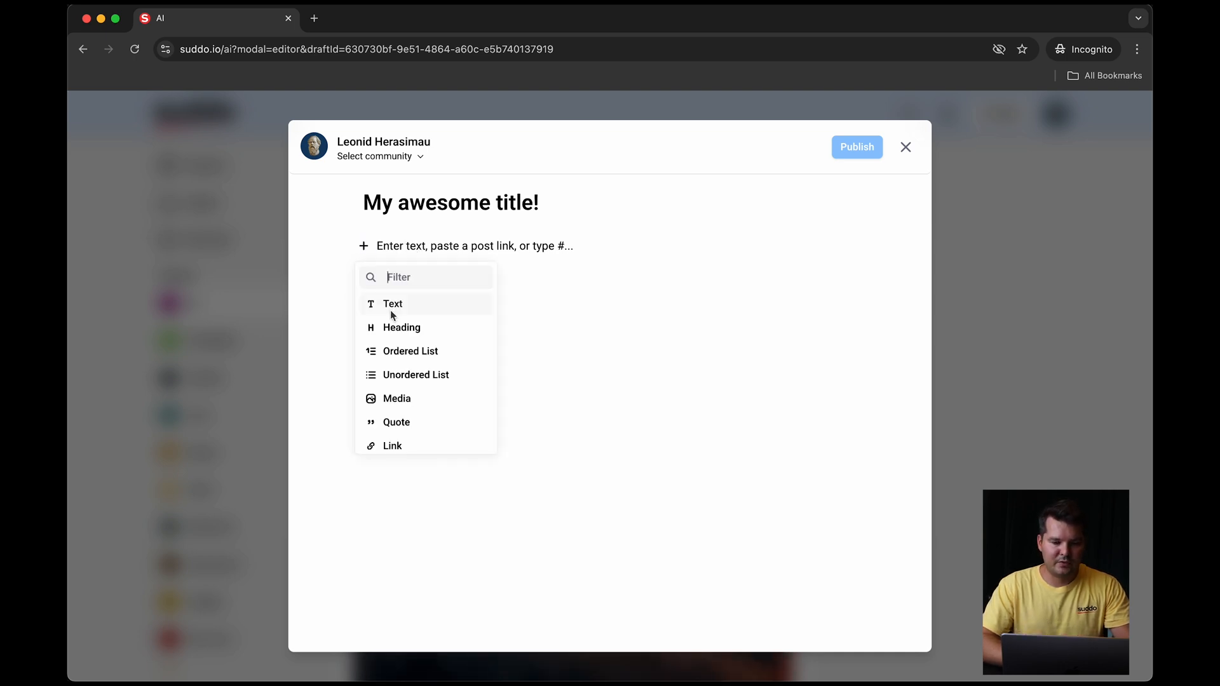
mouse_move(398, 333)
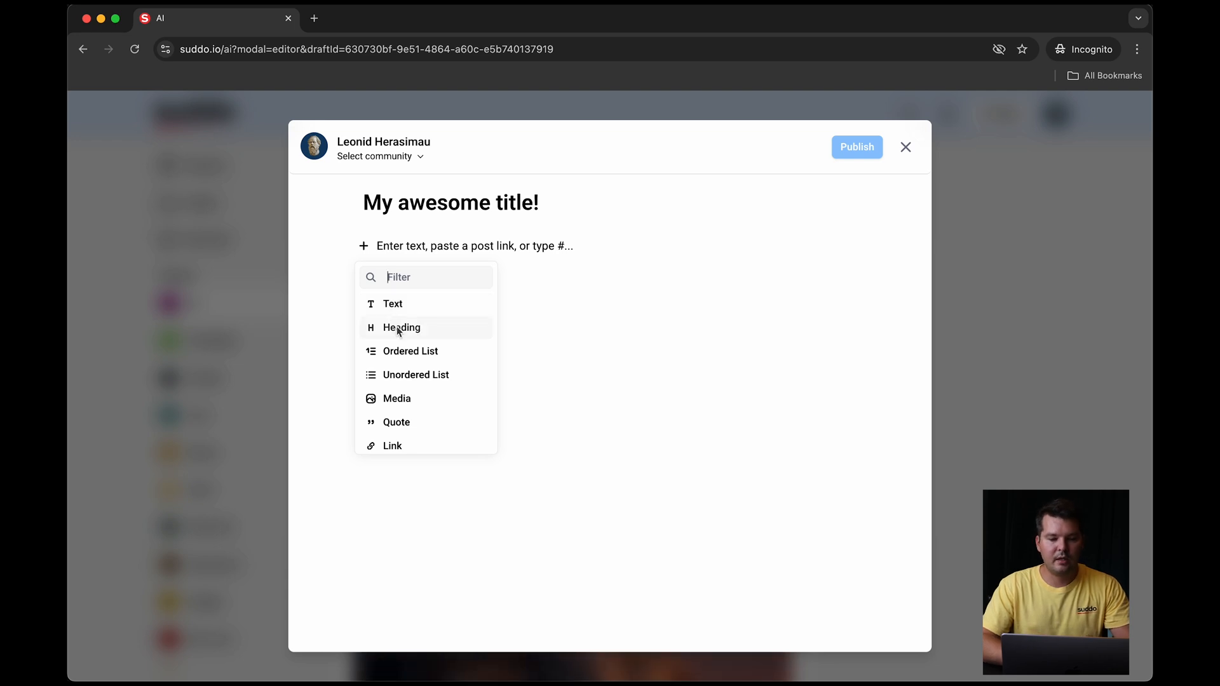
mouse_move(408, 379)
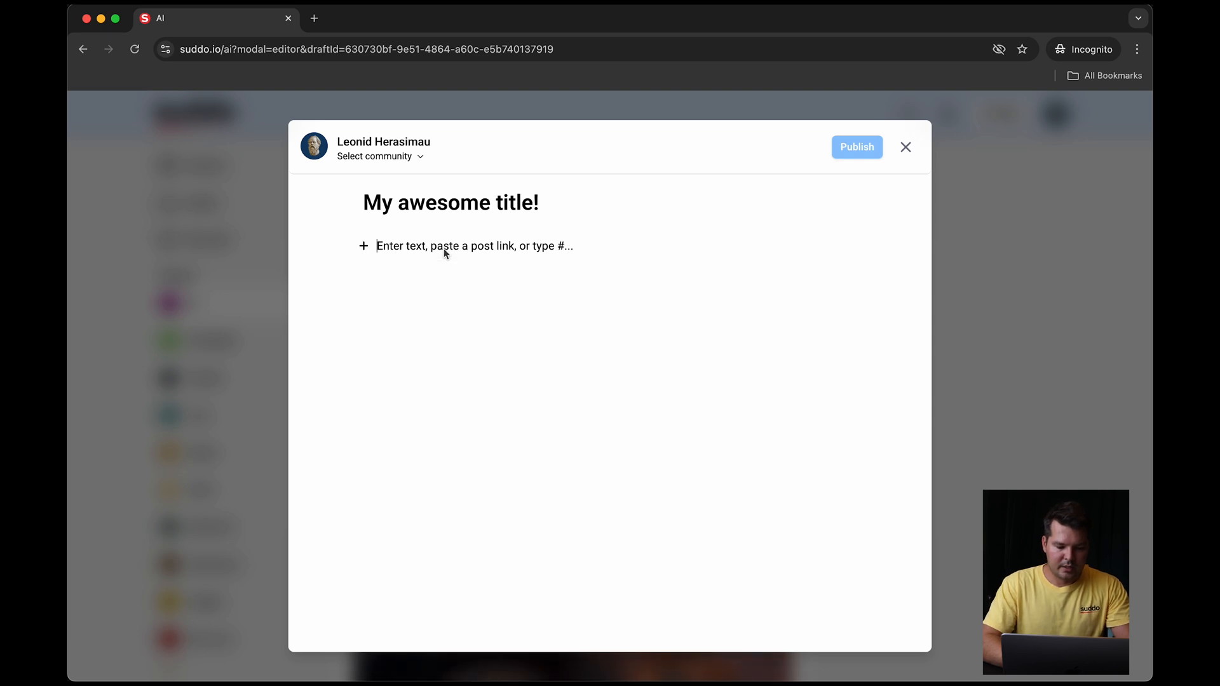
Step: Write the body line 'Some text…', styling 'Some' and formatting 'functionalities' as inline code
text(Some text to show functionalities)
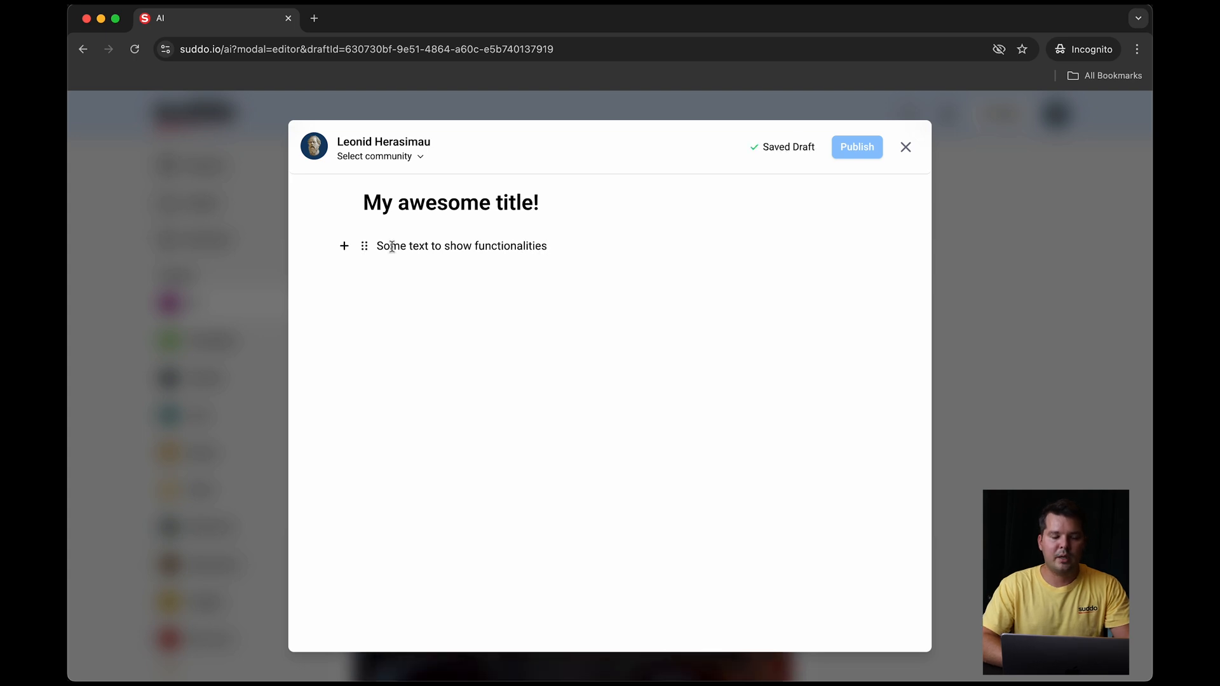
double_click(389, 247)
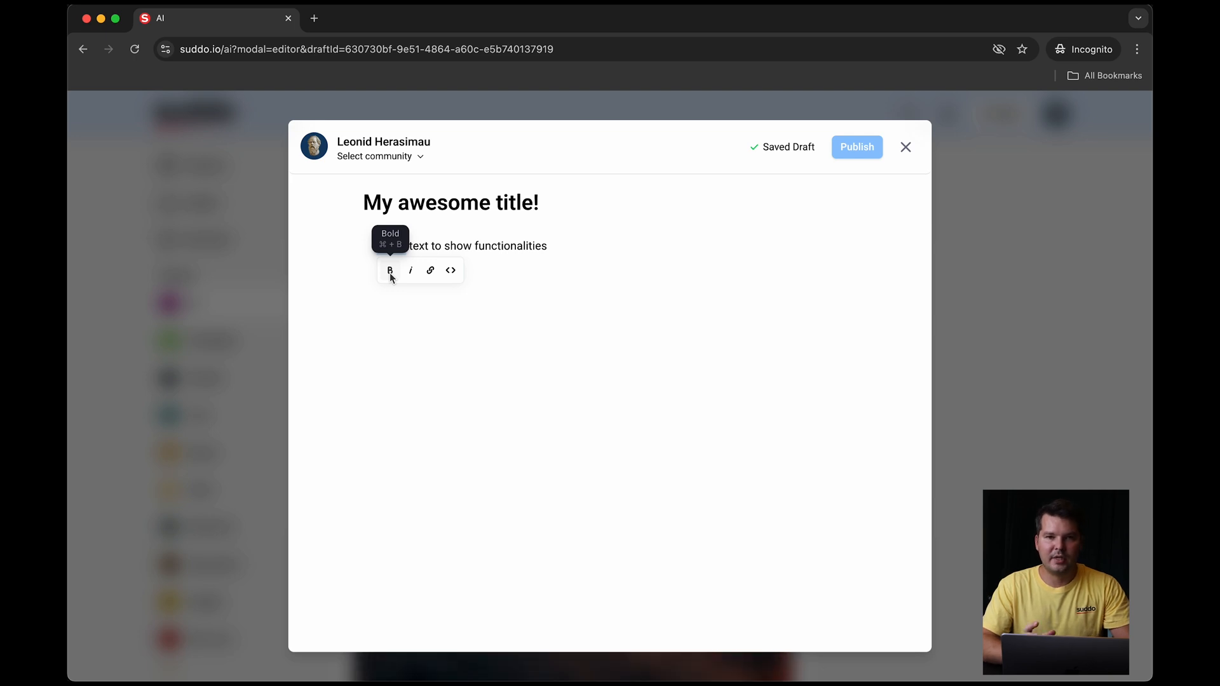
click(390, 269)
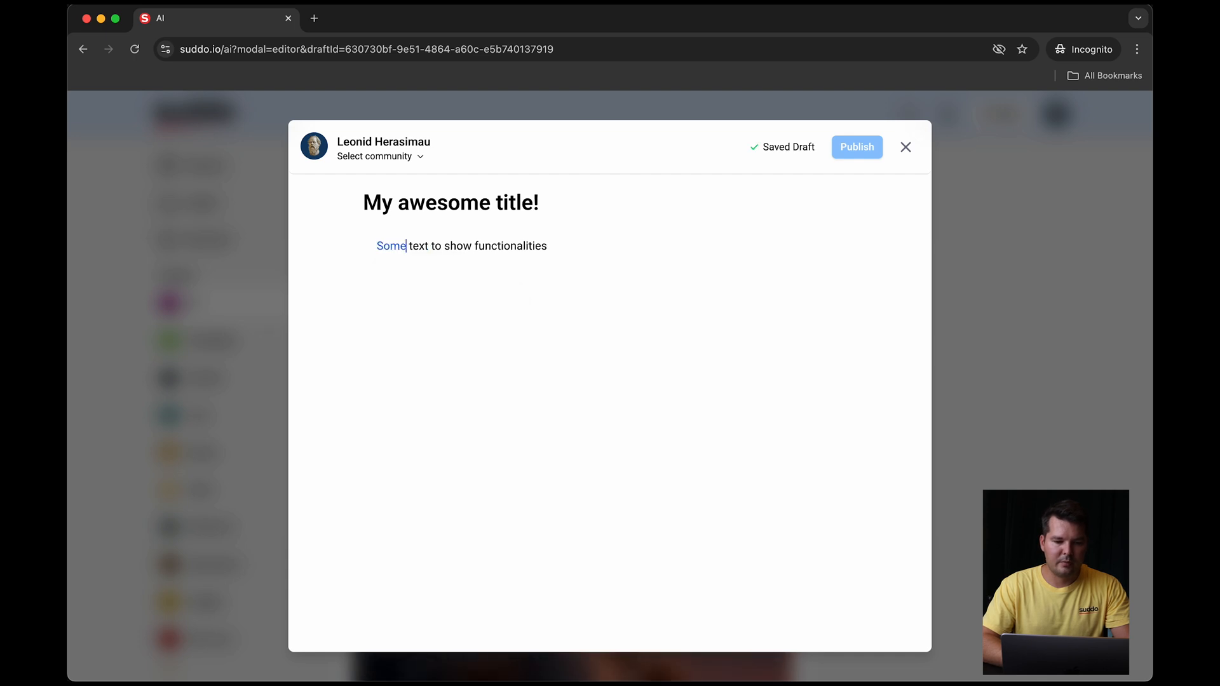
double_click(511, 246)
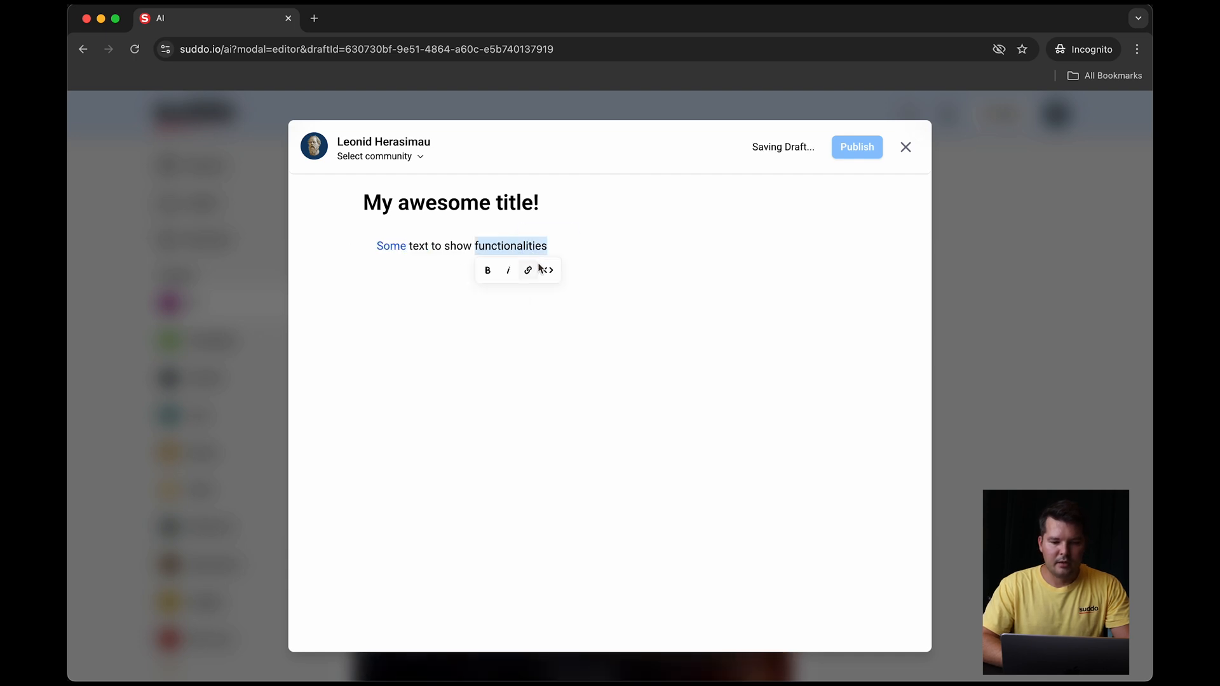
click(547, 270)
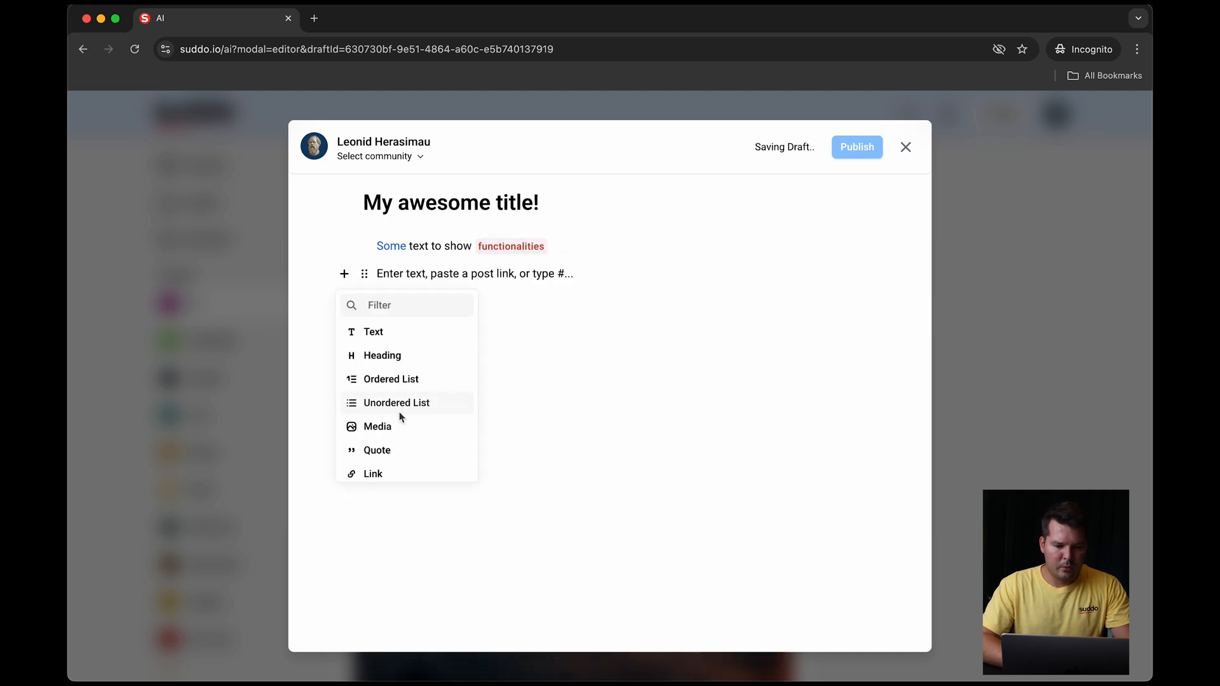
Step: Add a bullet list with the items 'Bullet list one' and 'Bullet list'
click(396, 403)
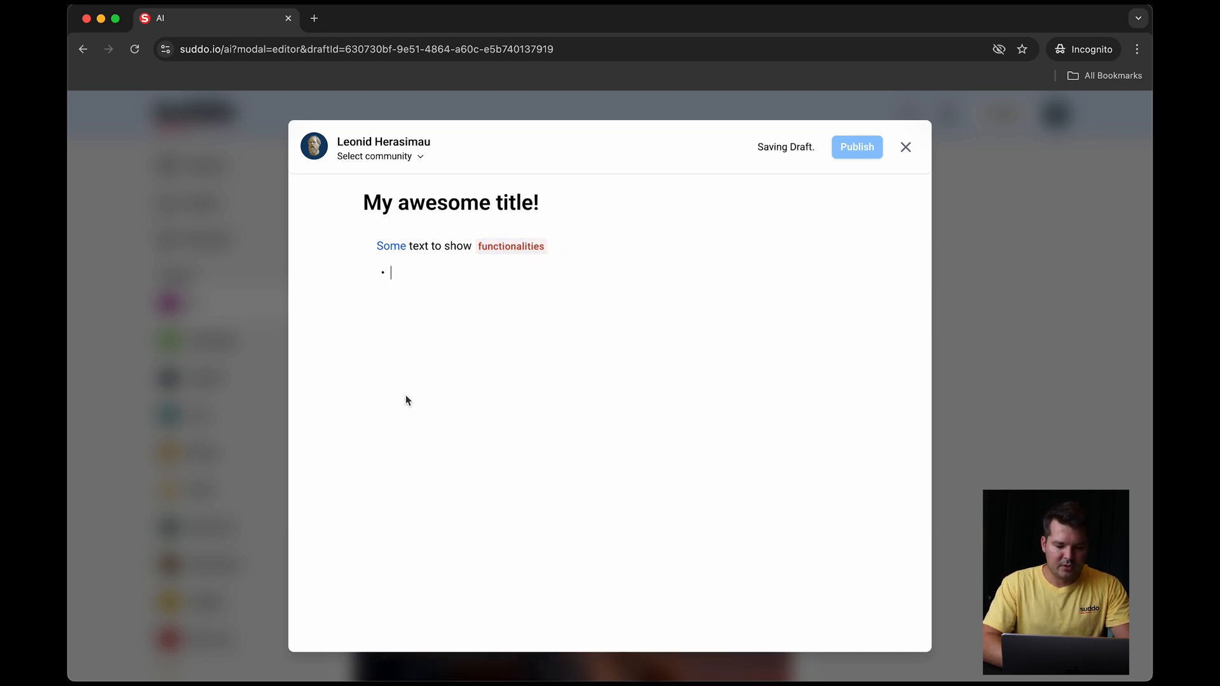
text(Bullet list one)
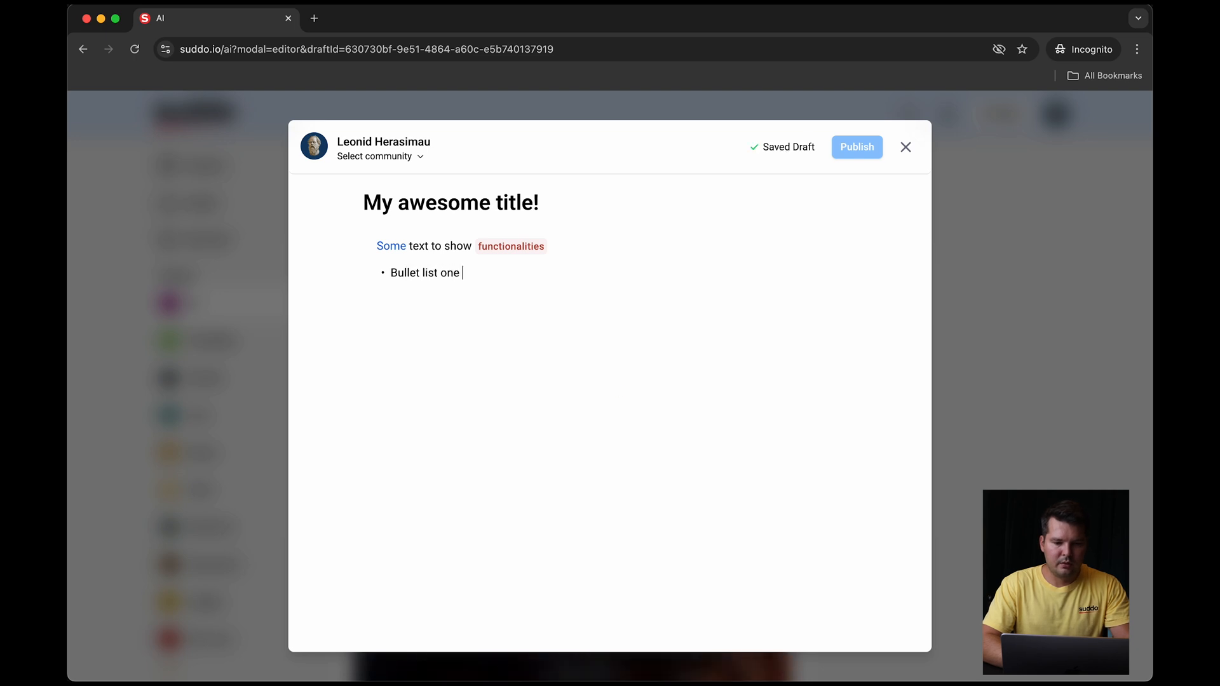
text(Bullet list two)
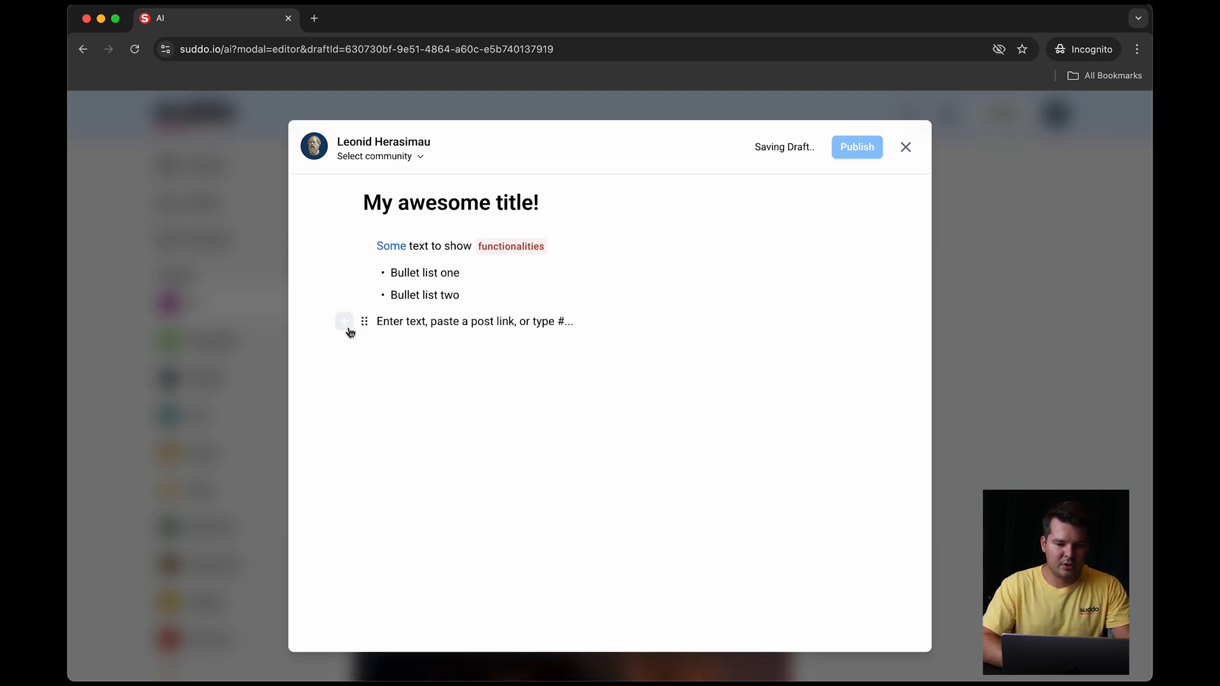
Step: Insert a coffee image below the list and assign the post to the AI community
click(343, 320)
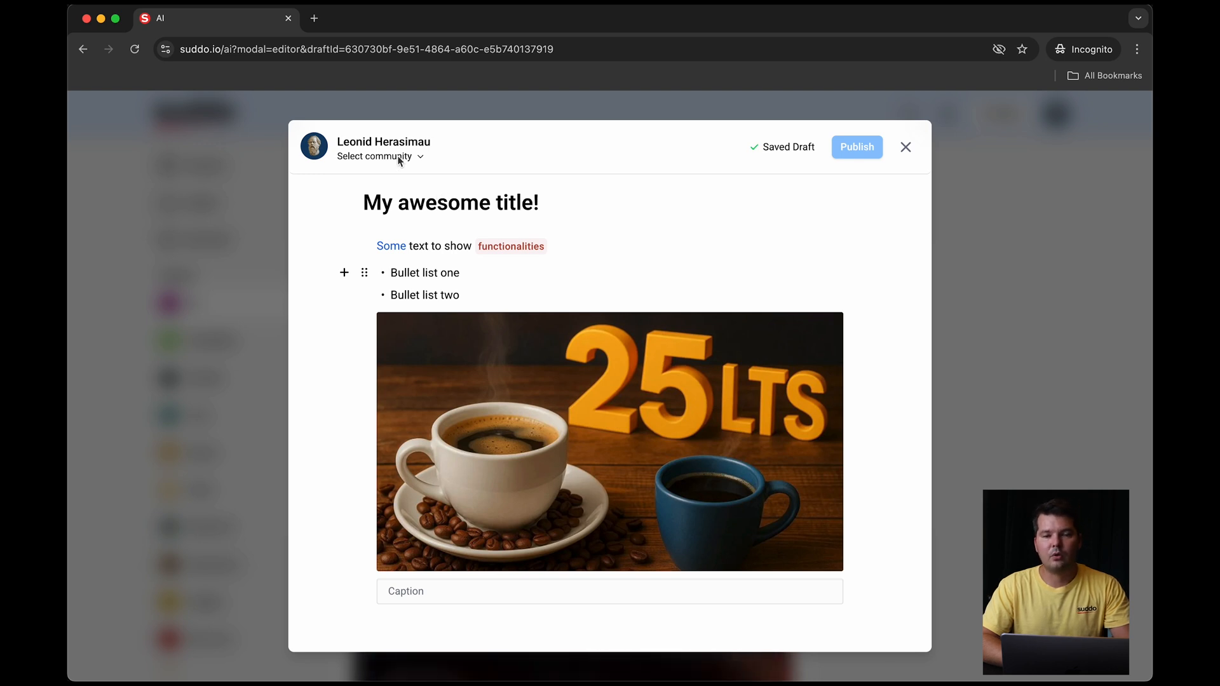
click(373, 157)
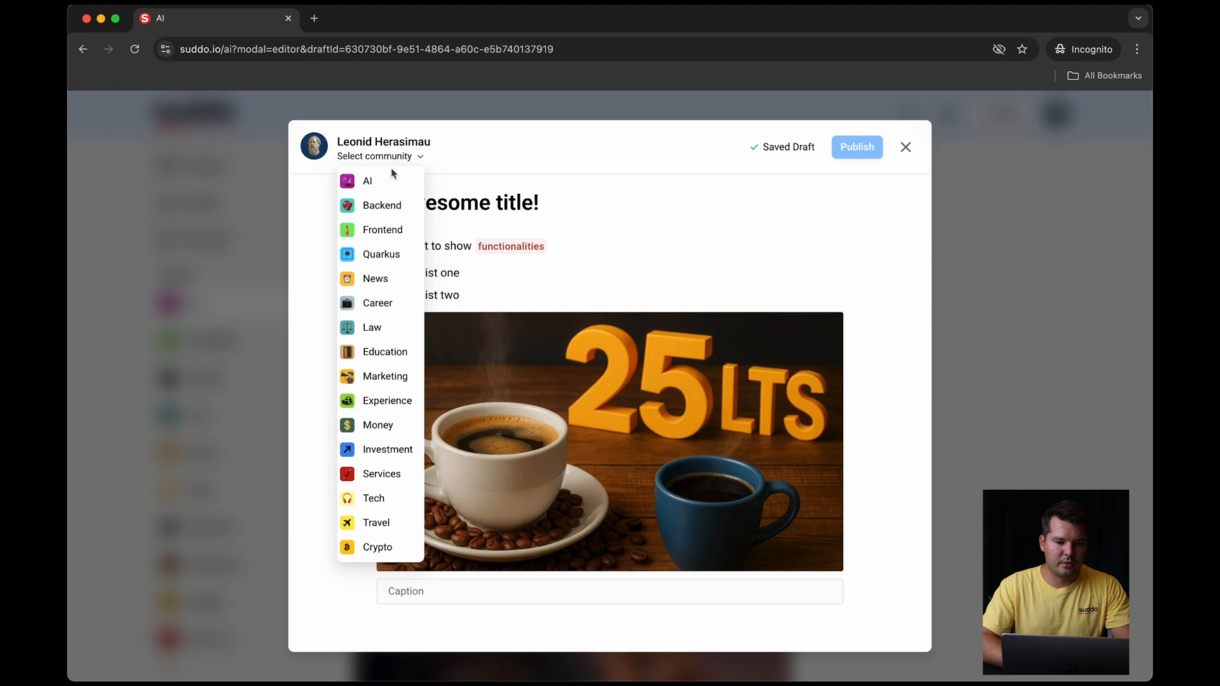
click(365, 180)
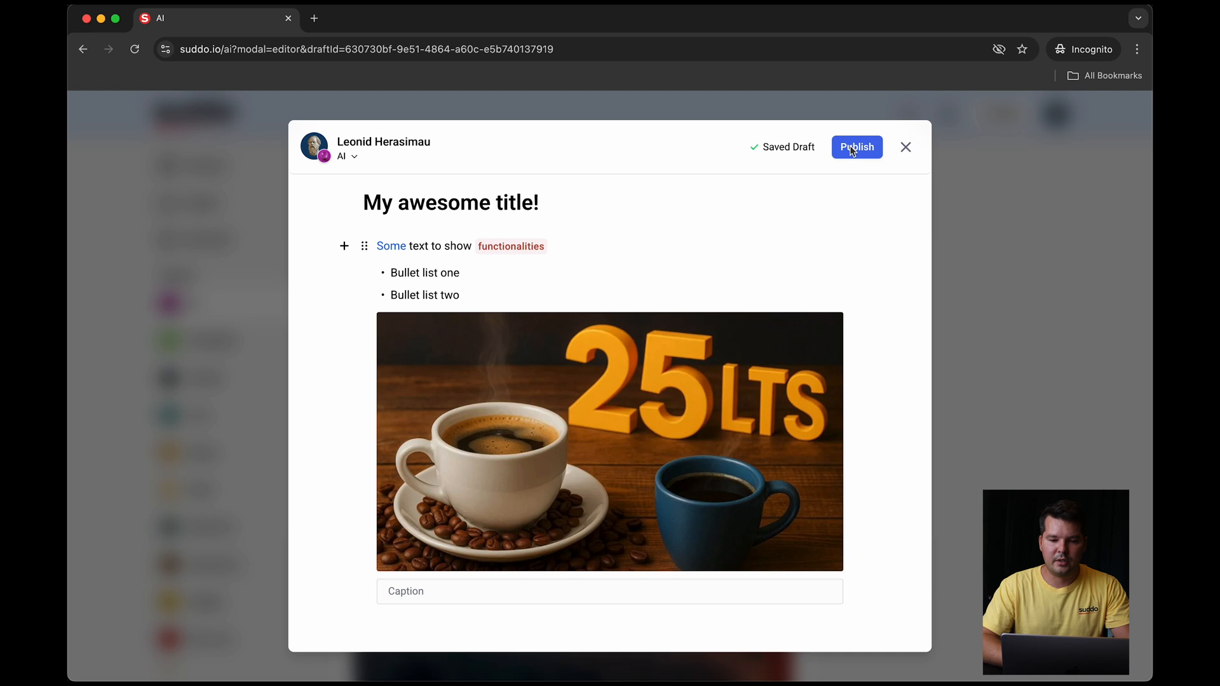
Step: Publish the post and view it at the top of the Latest feed
click(857, 147)
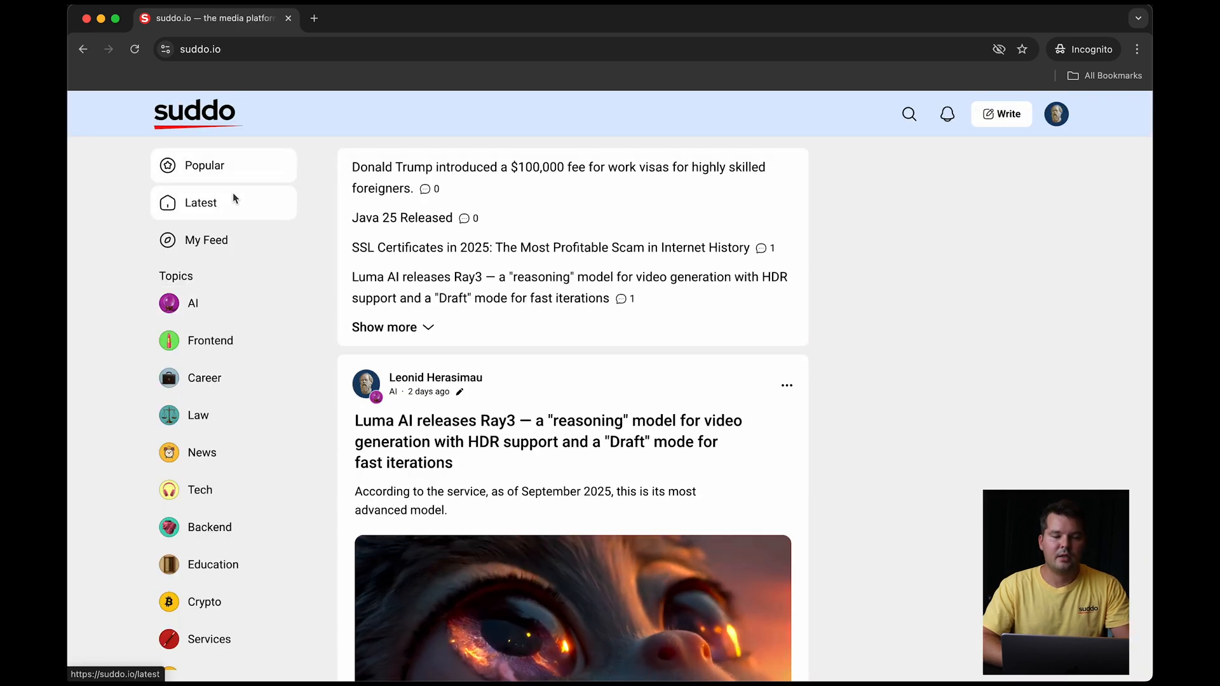
click(200, 202)
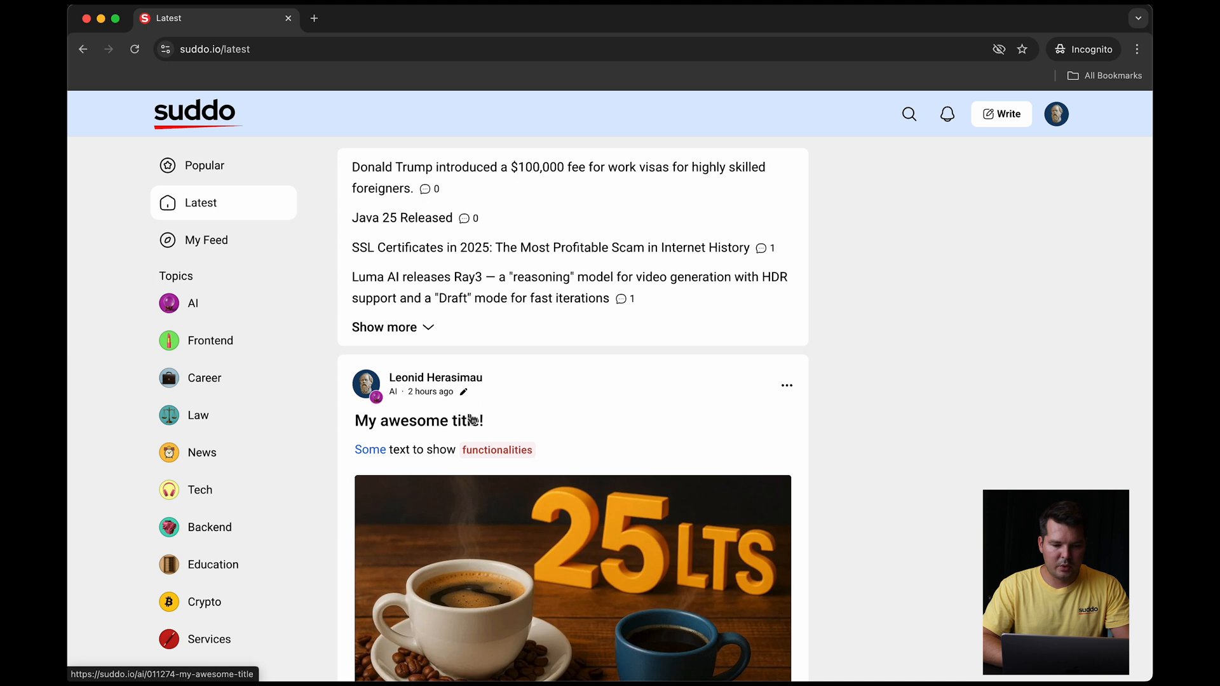
scroll(down, 3)
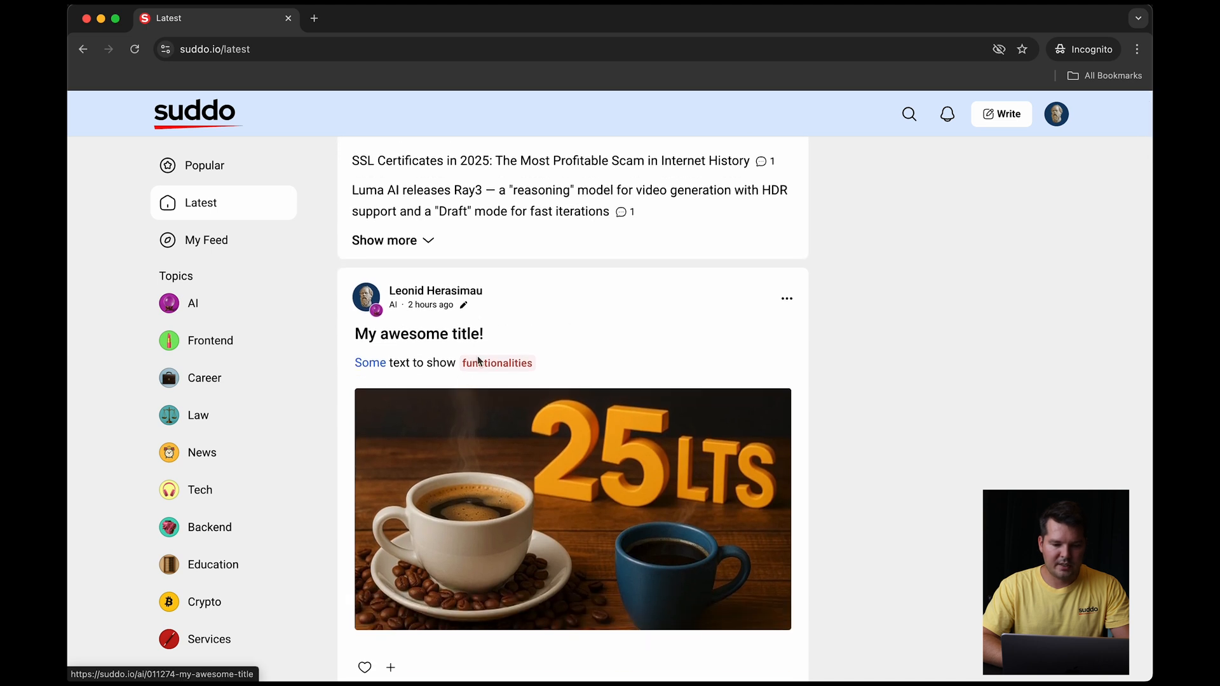